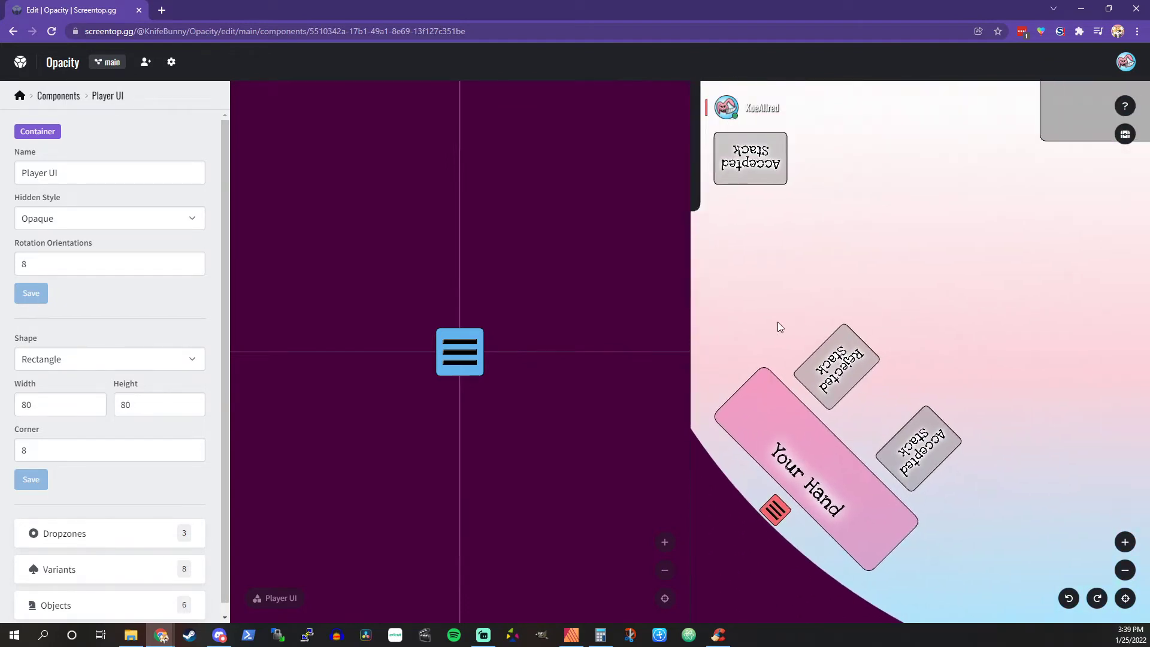
mouse_move(626, 375)
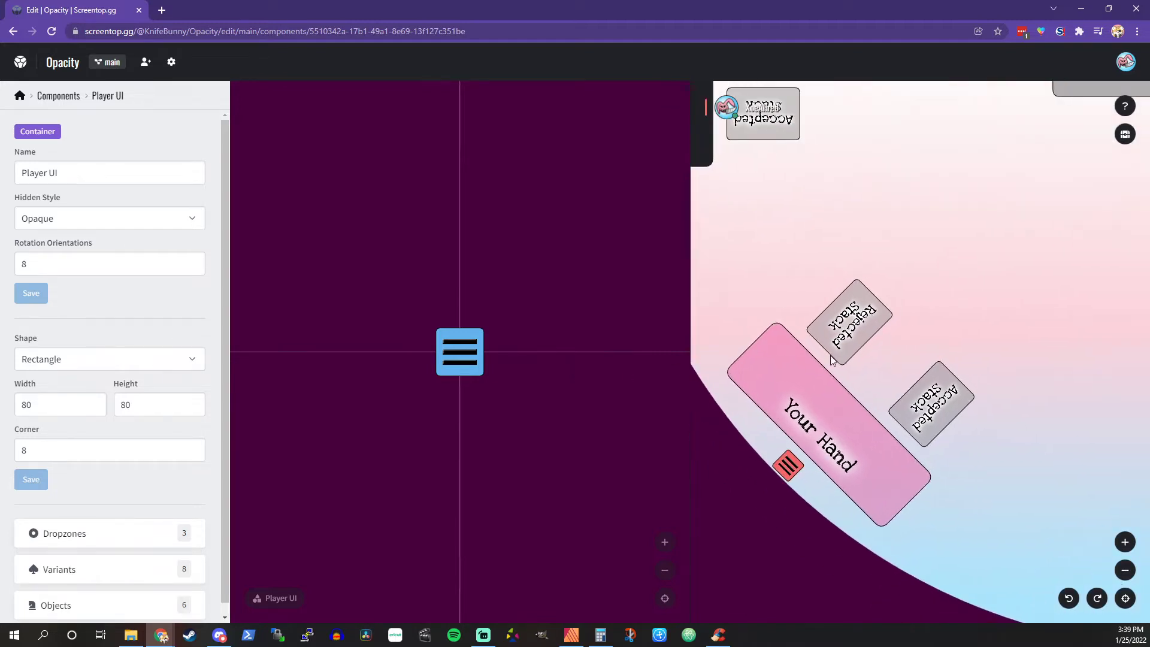
mouse_move(788, 446)
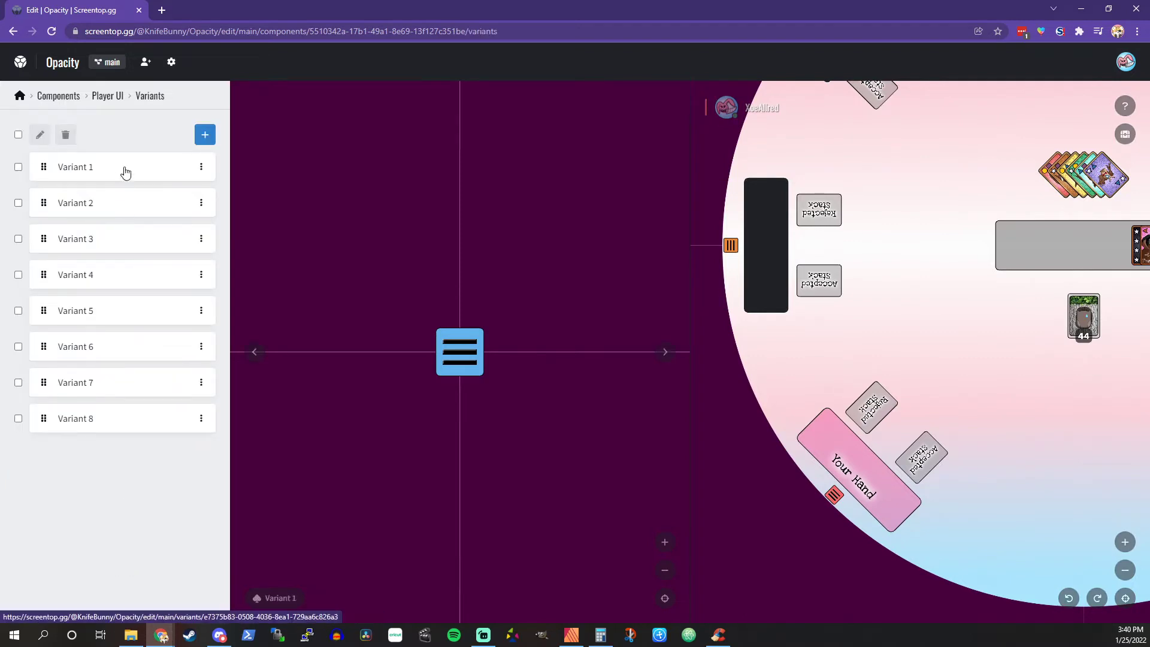
Review Variant 1's asset index, then go back to the Player UI container settings.
left_click(74, 166)
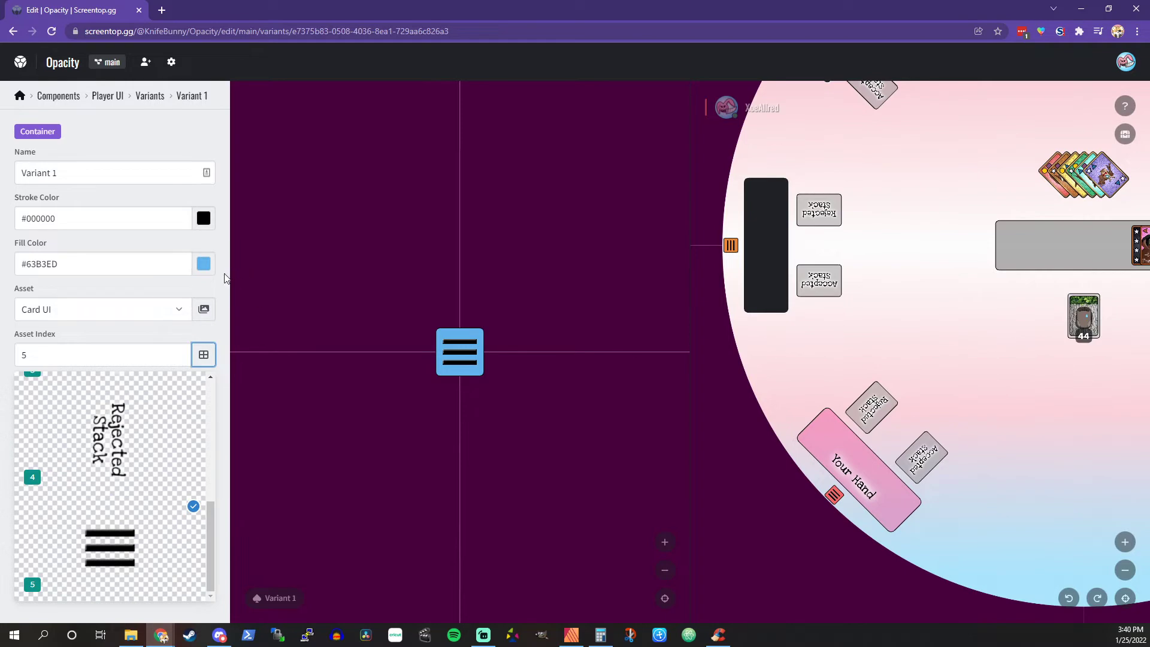
left_click(203, 354)
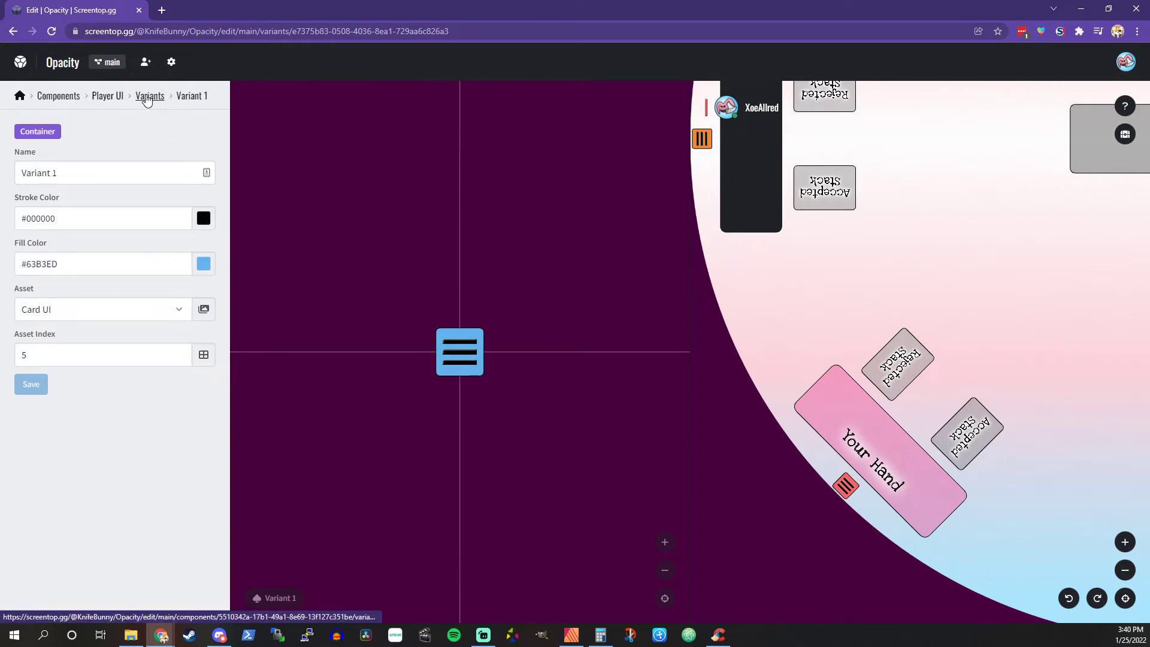
left_click(107, 96)
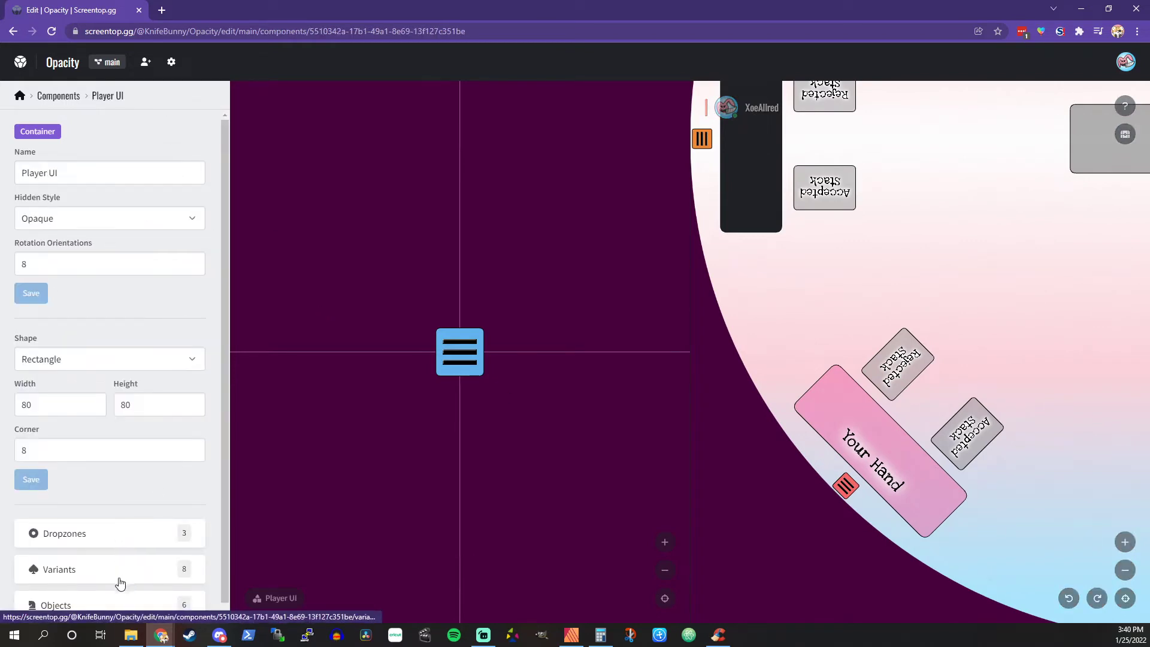
left_click(63, 533)
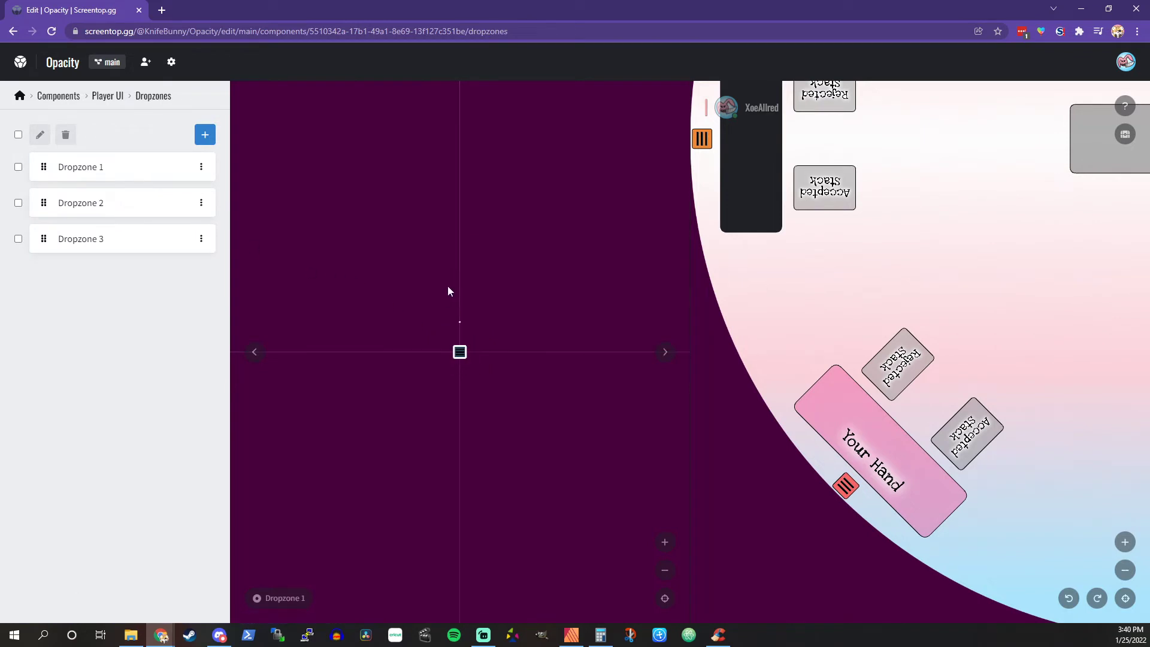
left_click(80, 202)
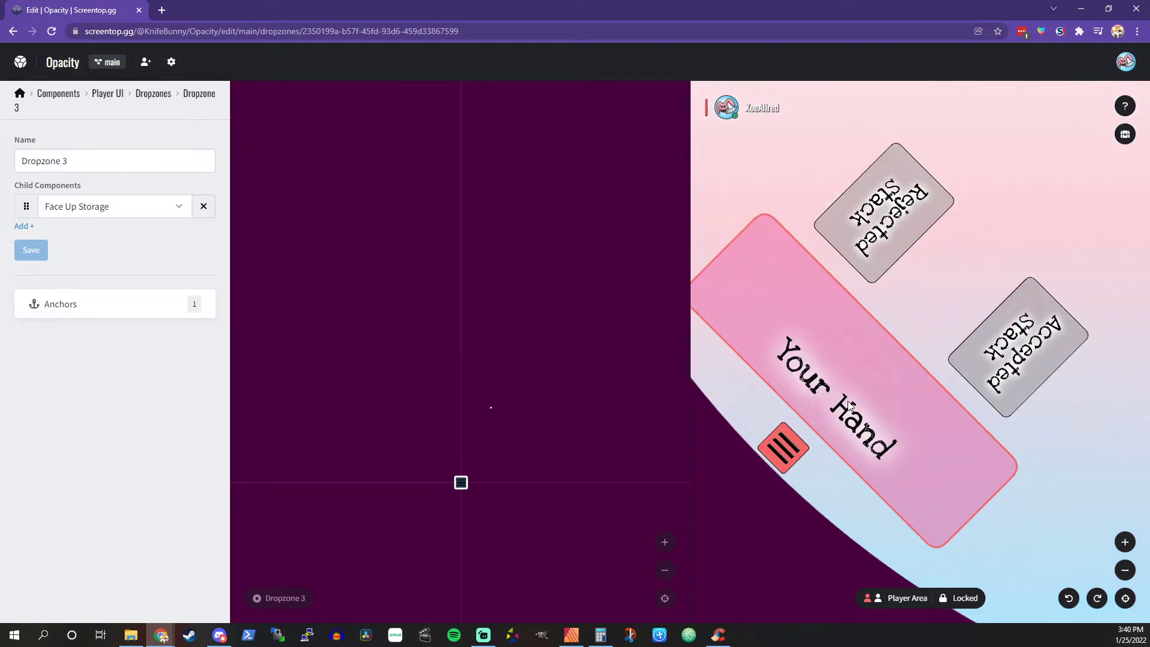
mouse_move(878, 390)
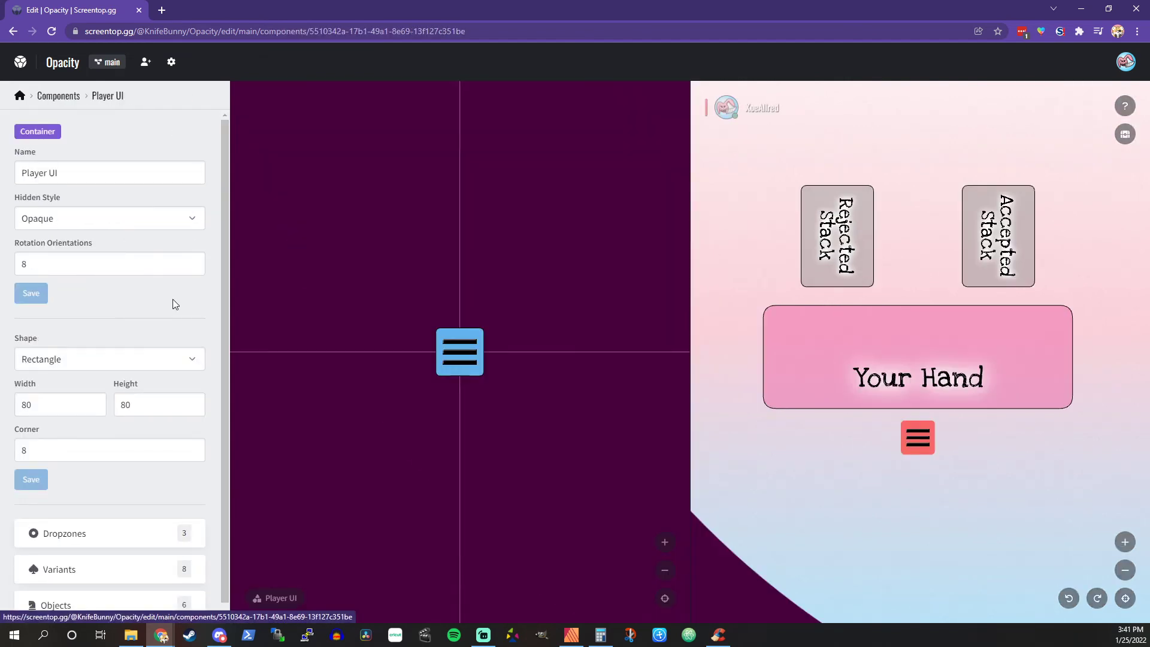
Clone Player UI #8 from the objects list to create Player UI #1 on the table.
left_click(57, 604)
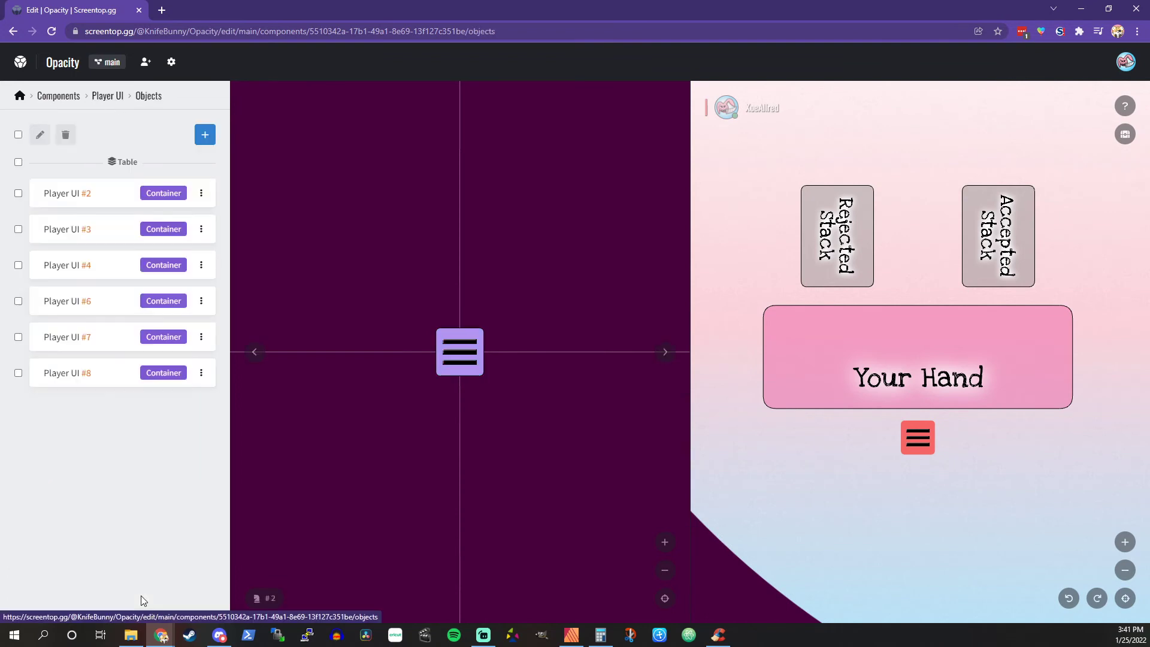
left_click(201, 372)
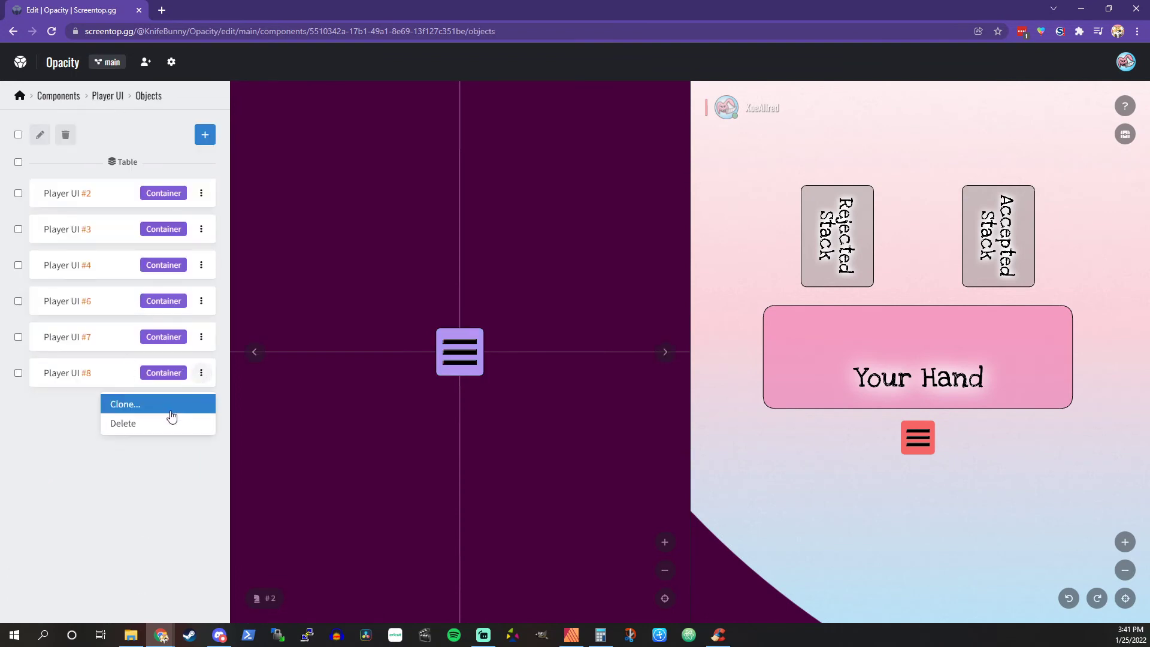
left_click(123, 403)
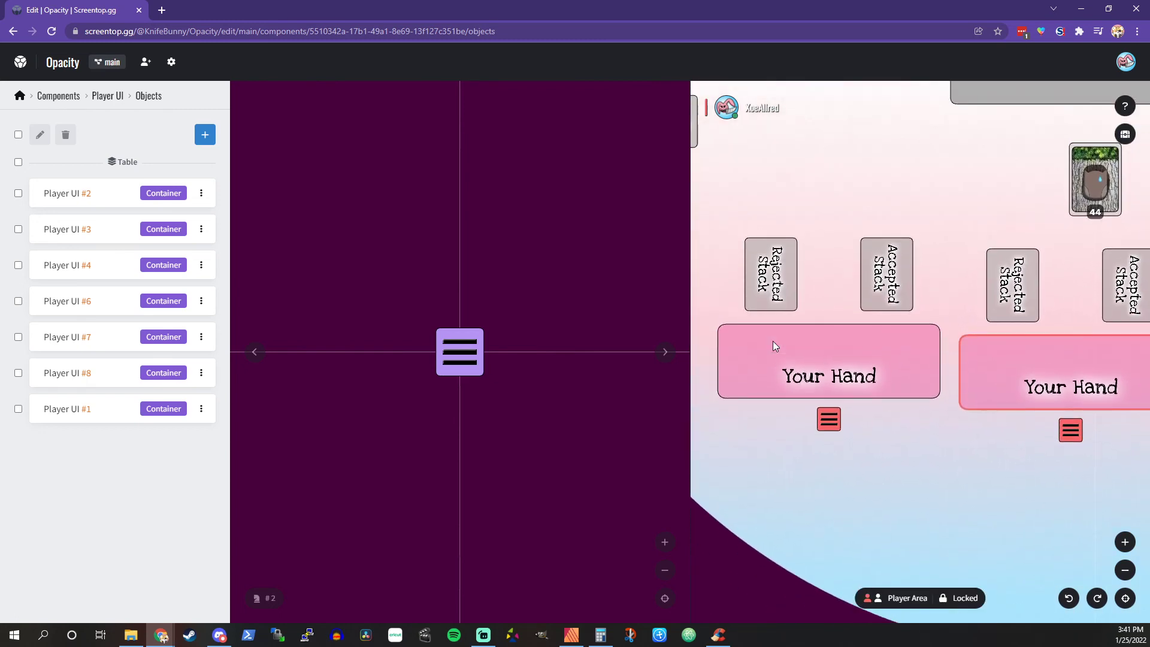
mouse_move(182, 389)
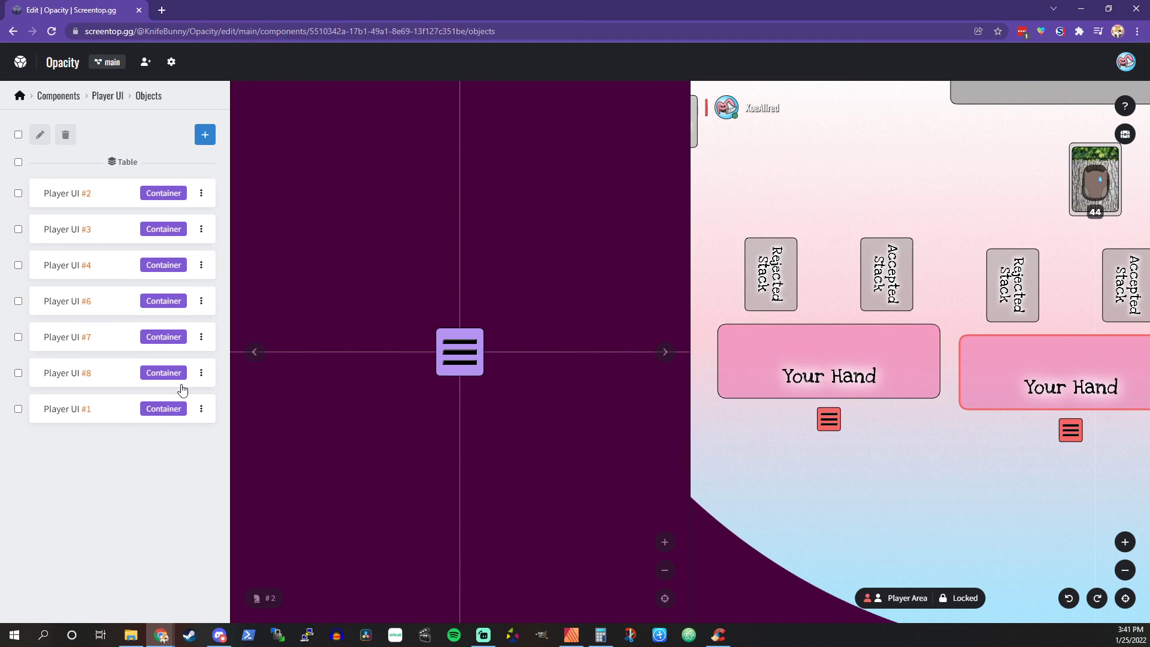